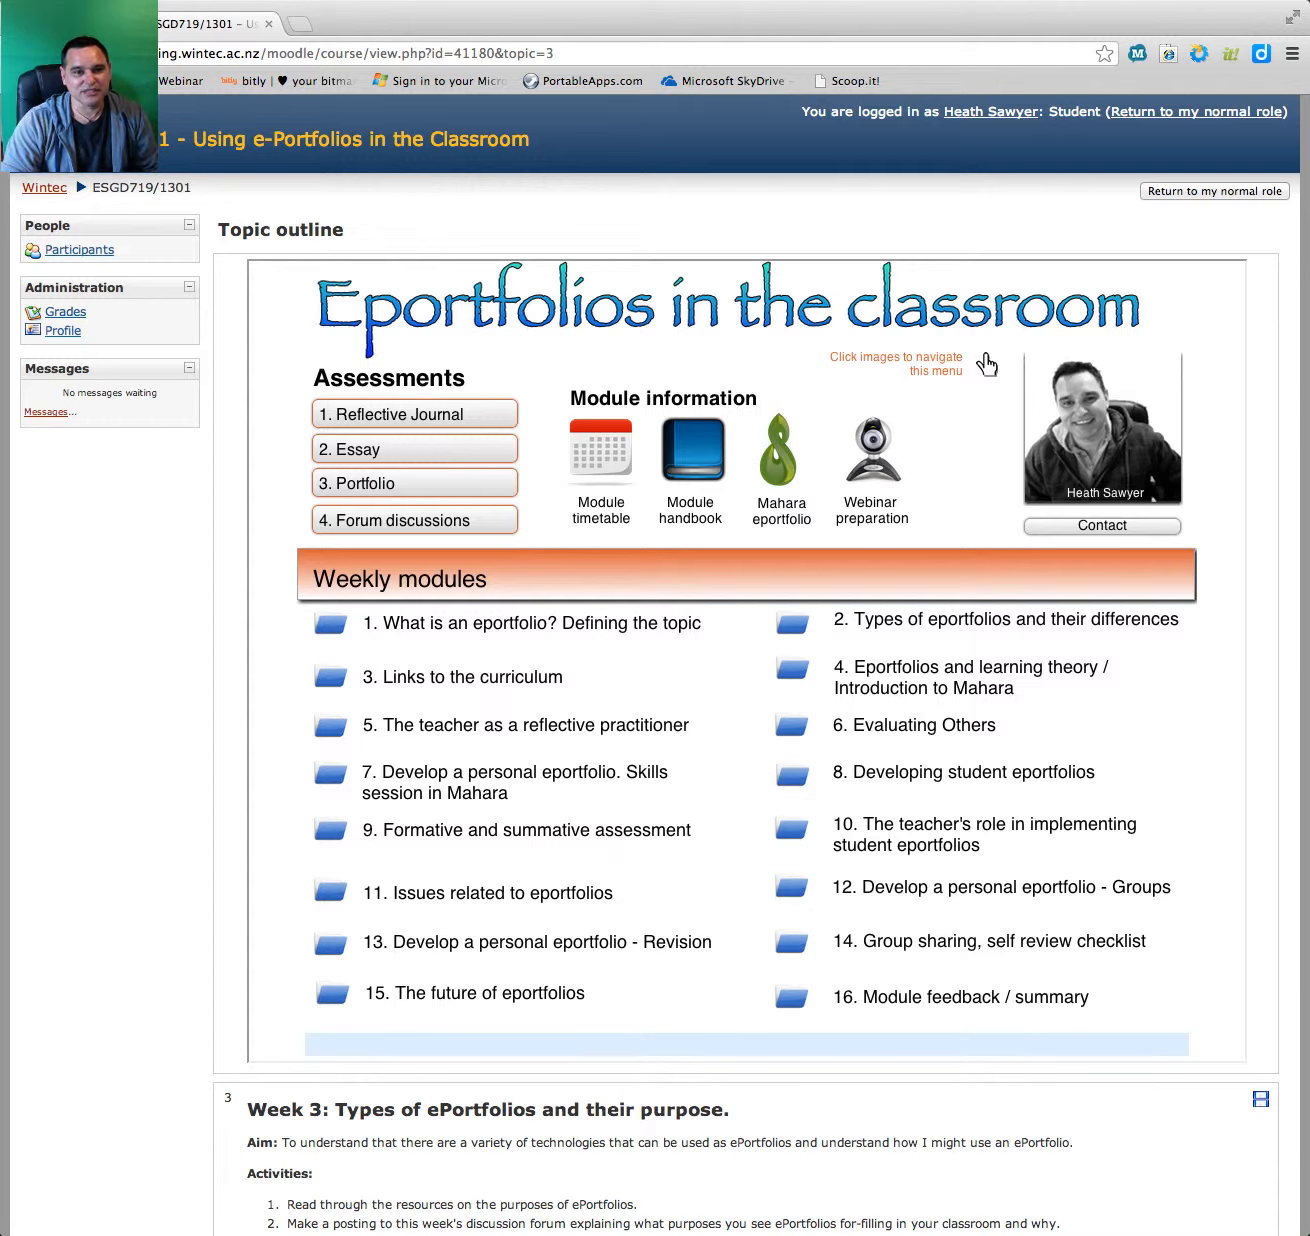
mouse_move(538, 560)
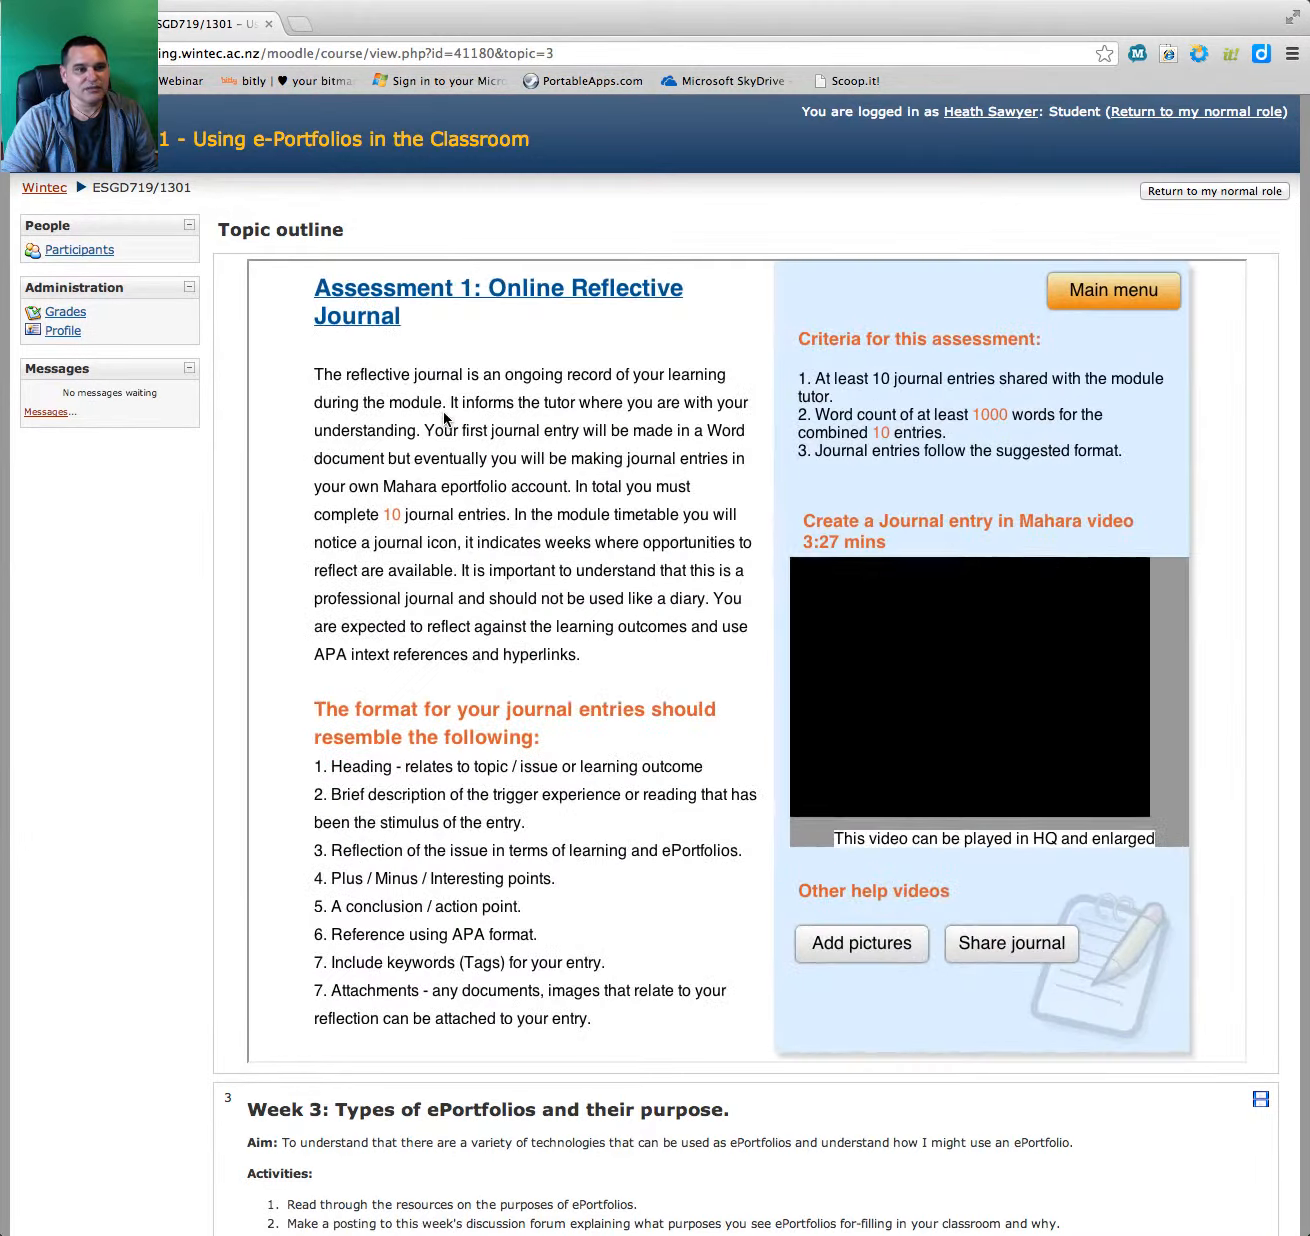
Step: Return to the course main menu, then view the Assessment 2: Essay details and its marking schedule
click(968, 690)
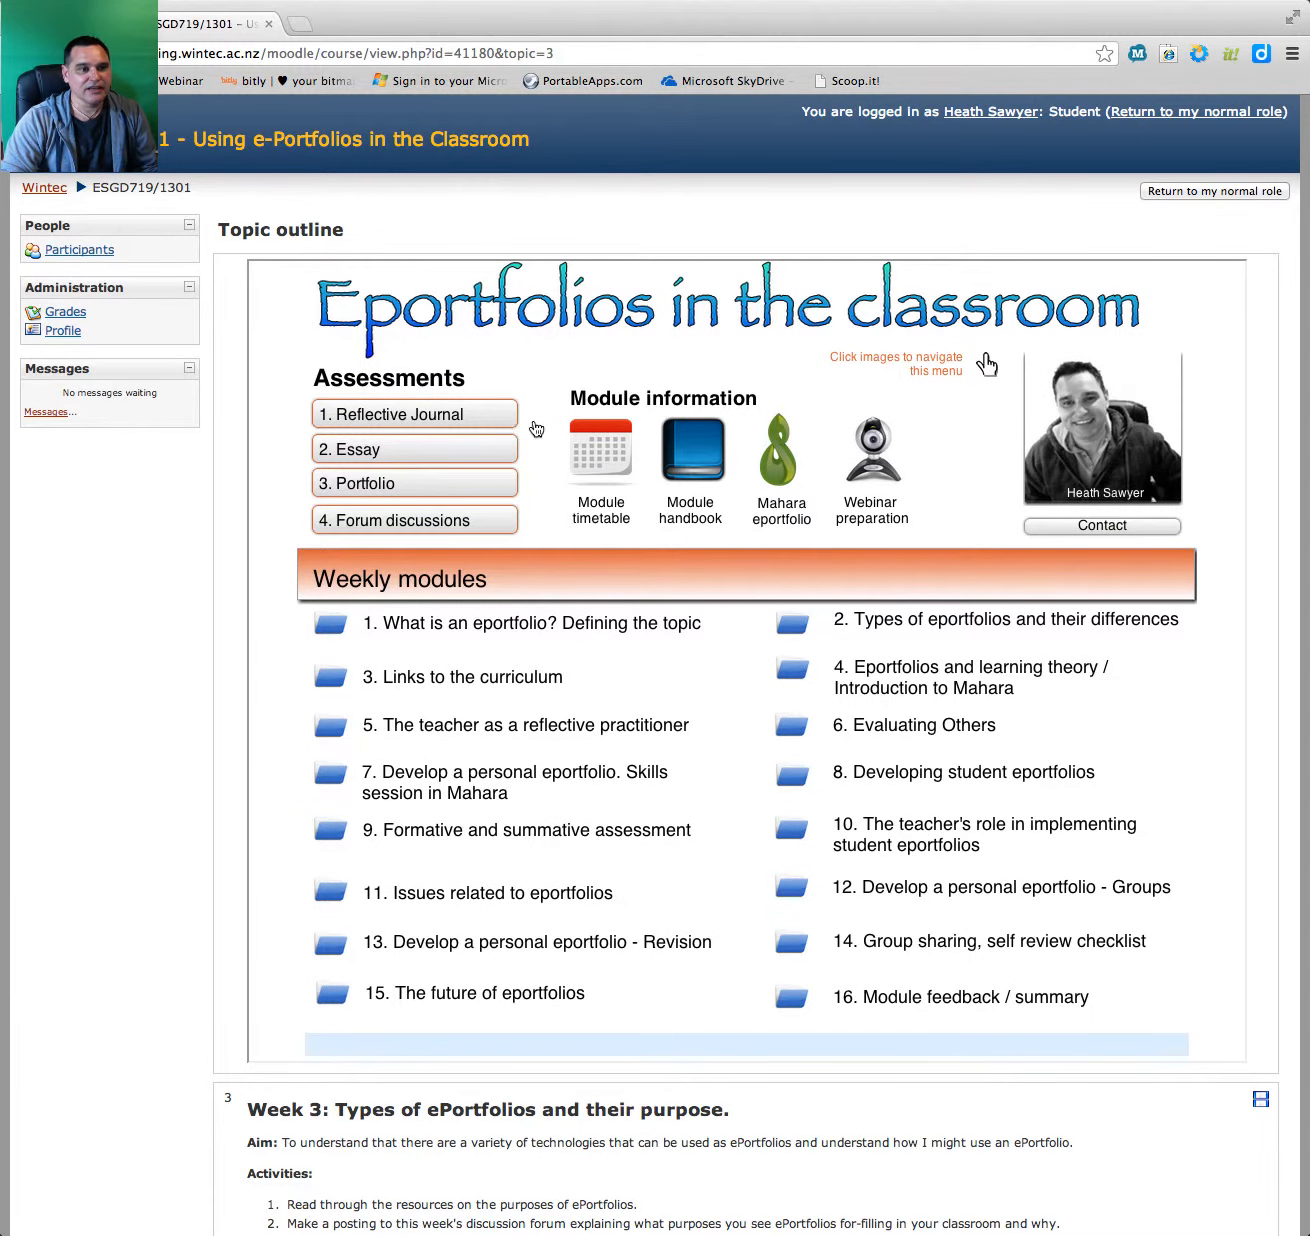
click(414, 448)
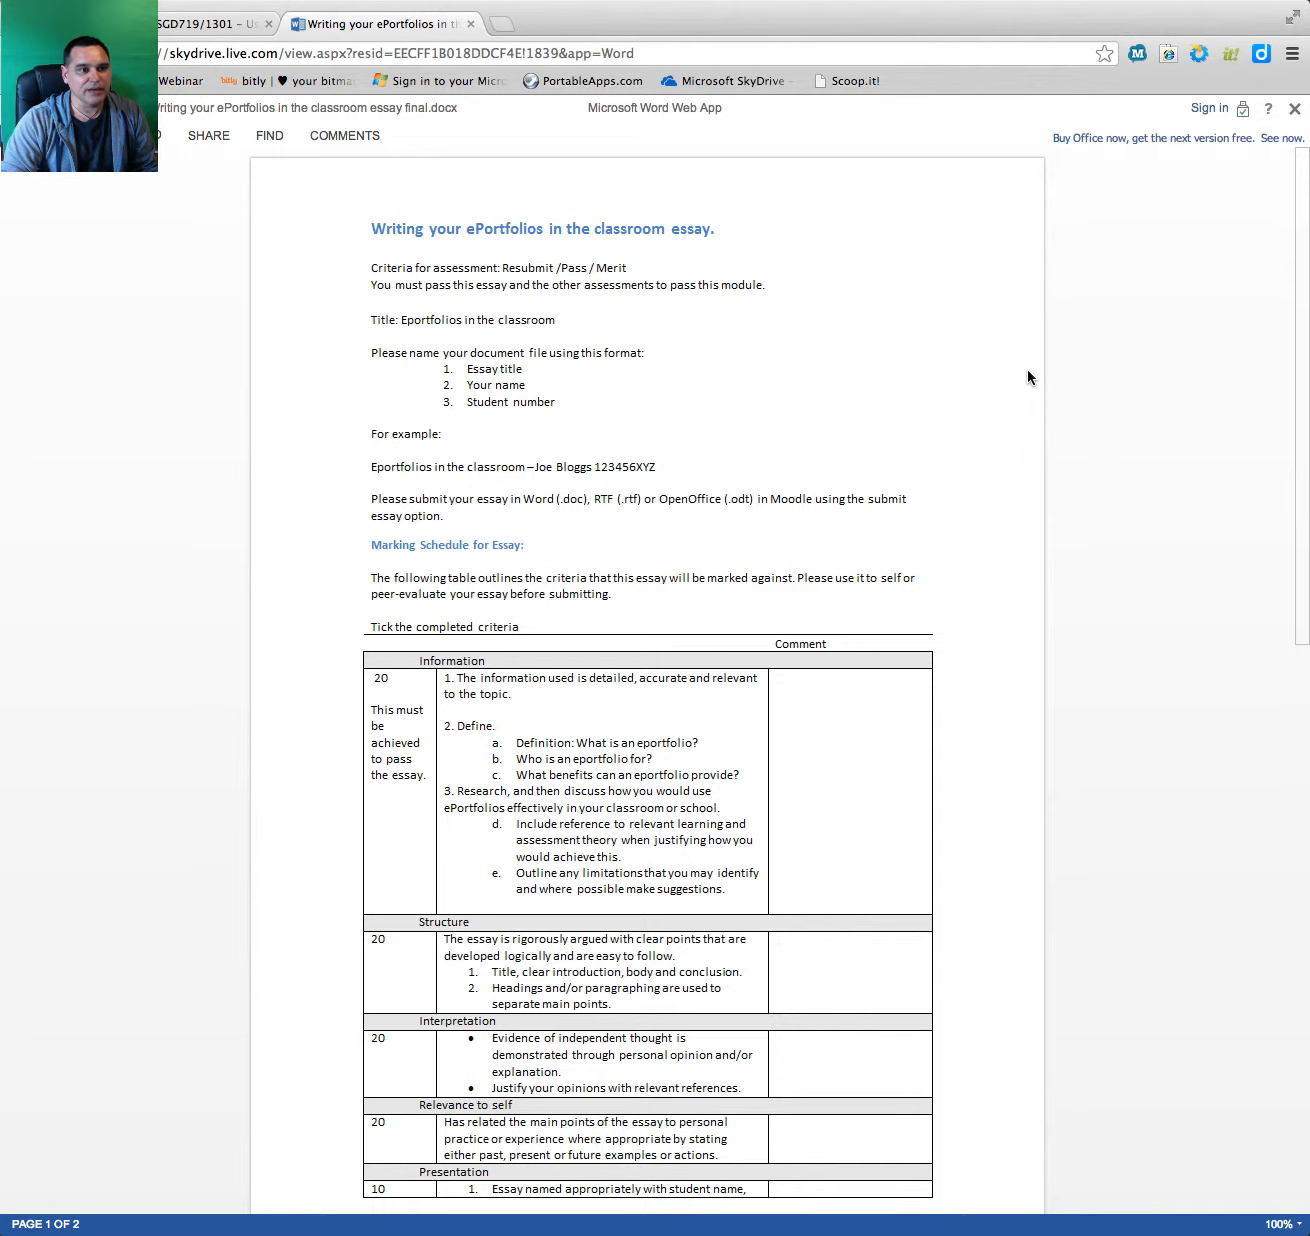
mouse_move(958, 384)
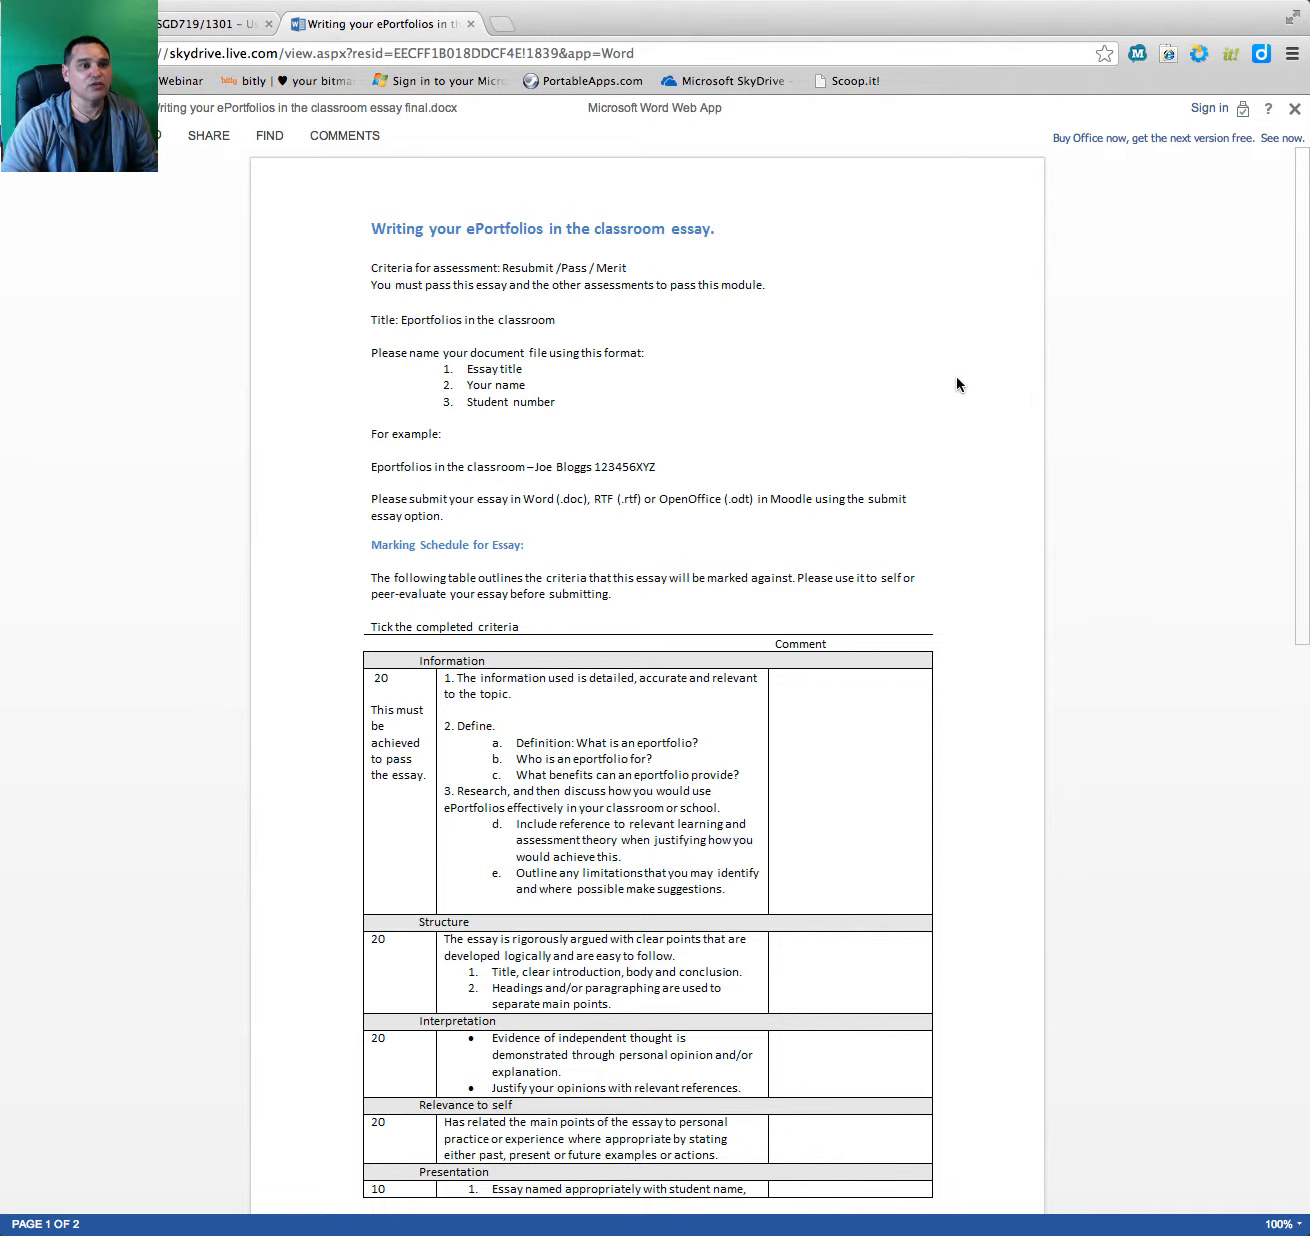
scroll(down, 3)
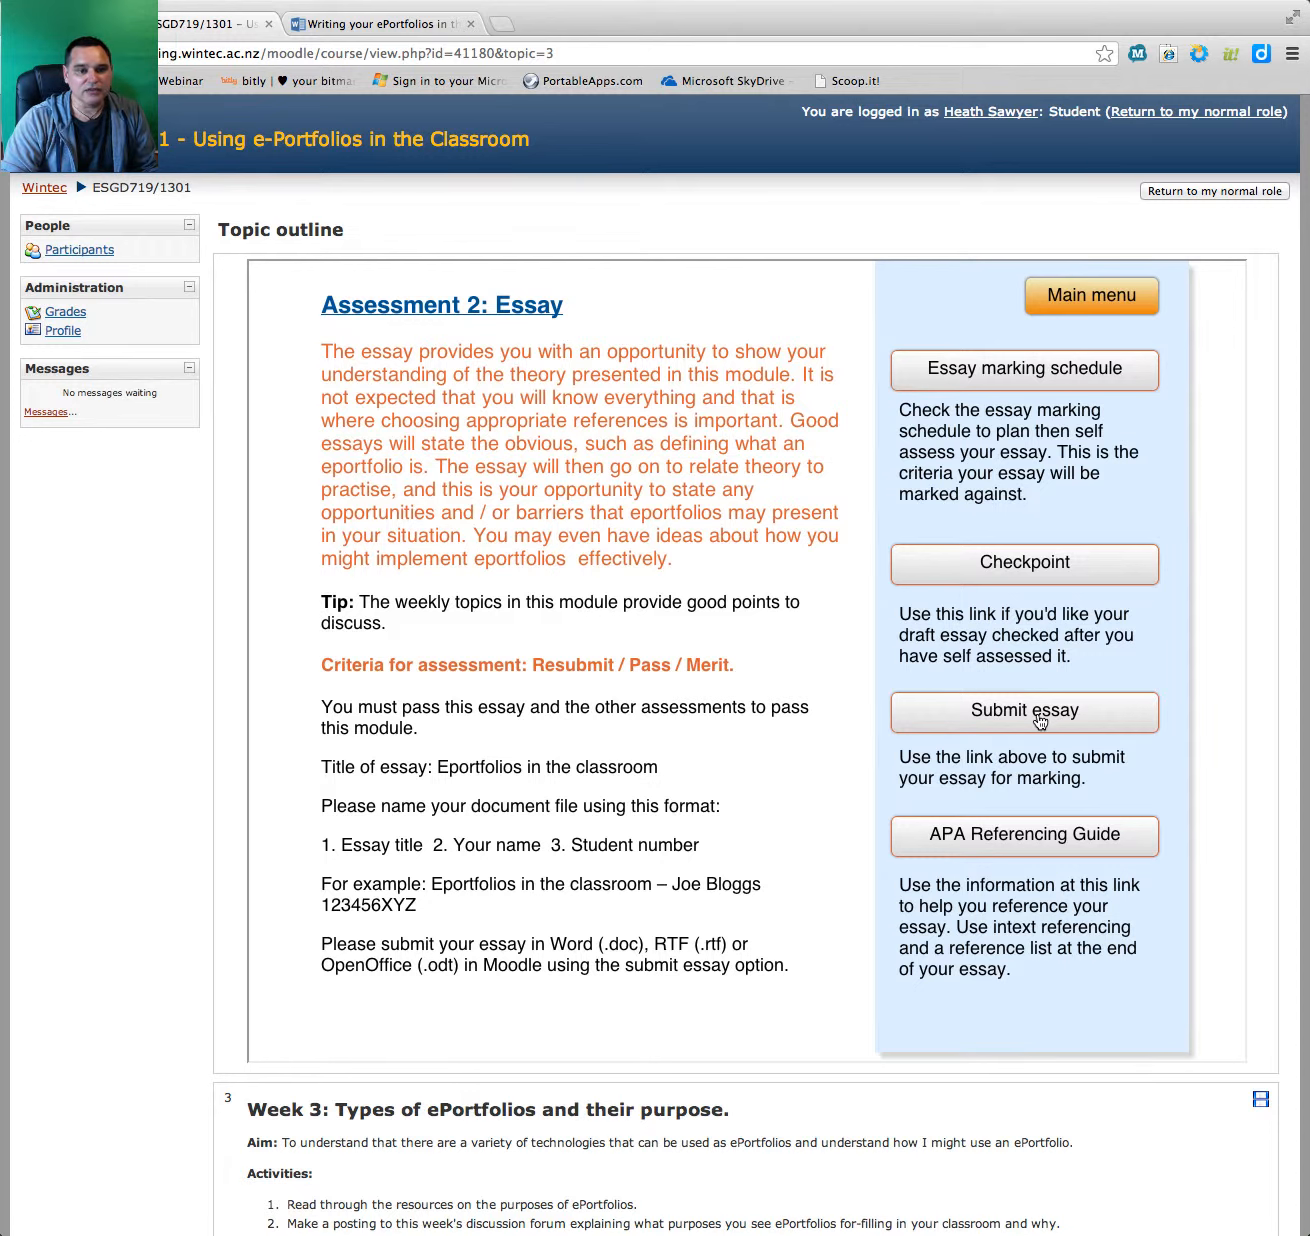
mouse_move(1044, 718)
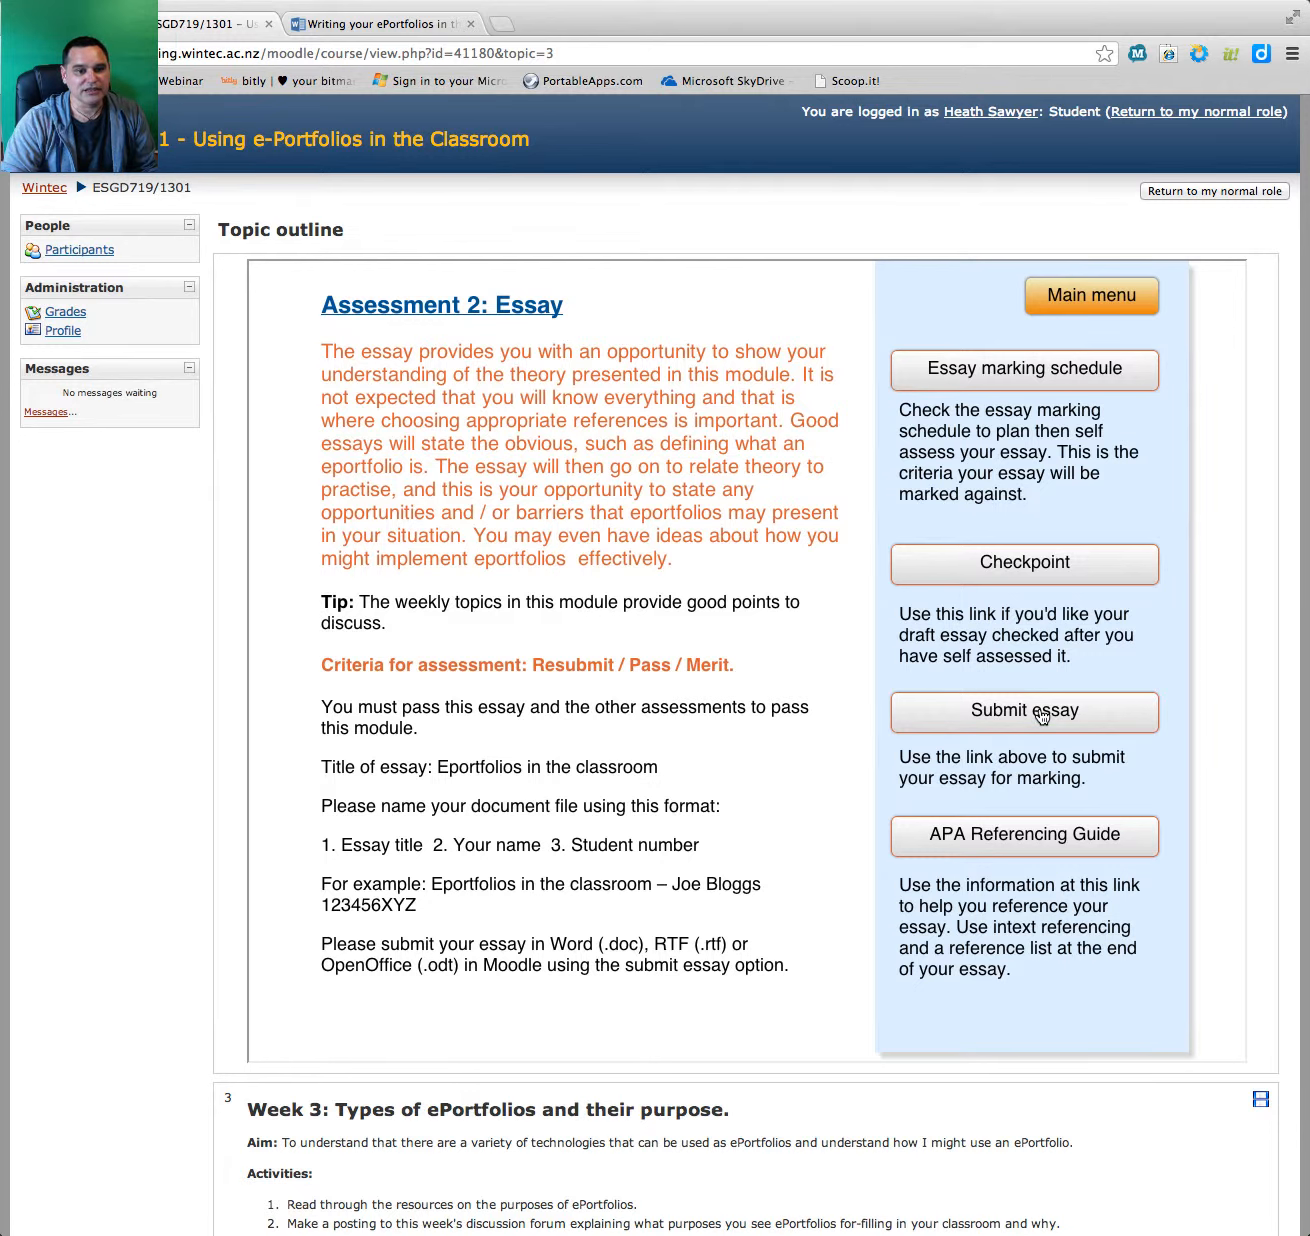
Step: View the Submit essay assignment, then go back to the course main menu
click(1024, 712)
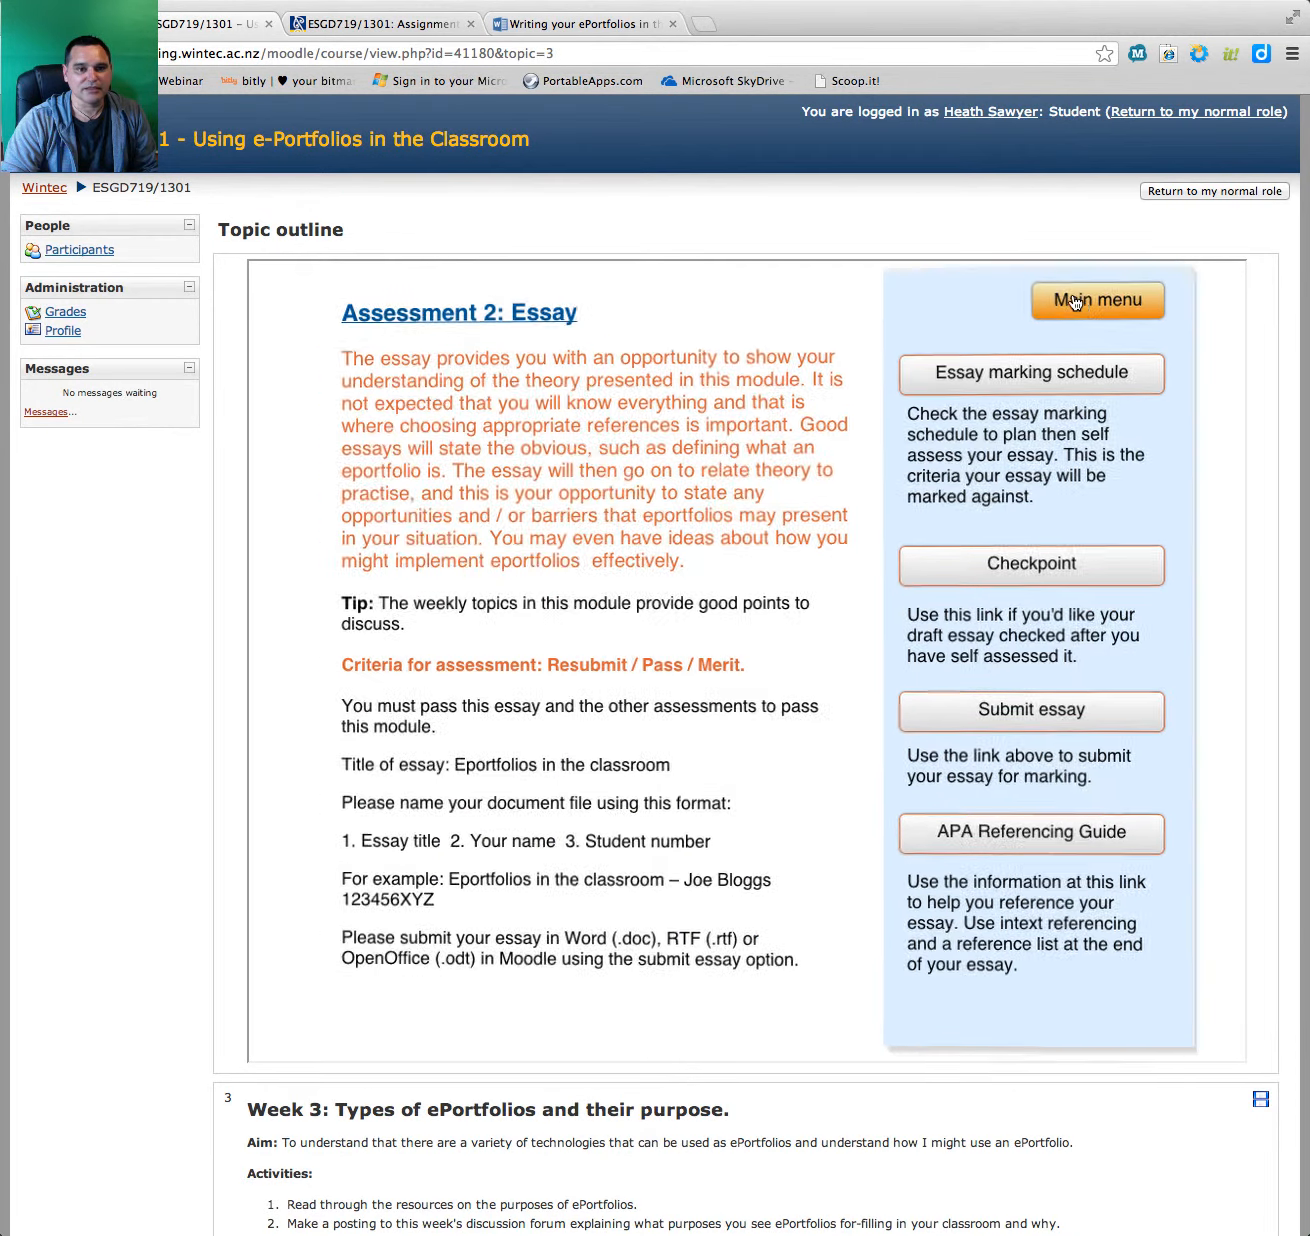
click(1096, 300)
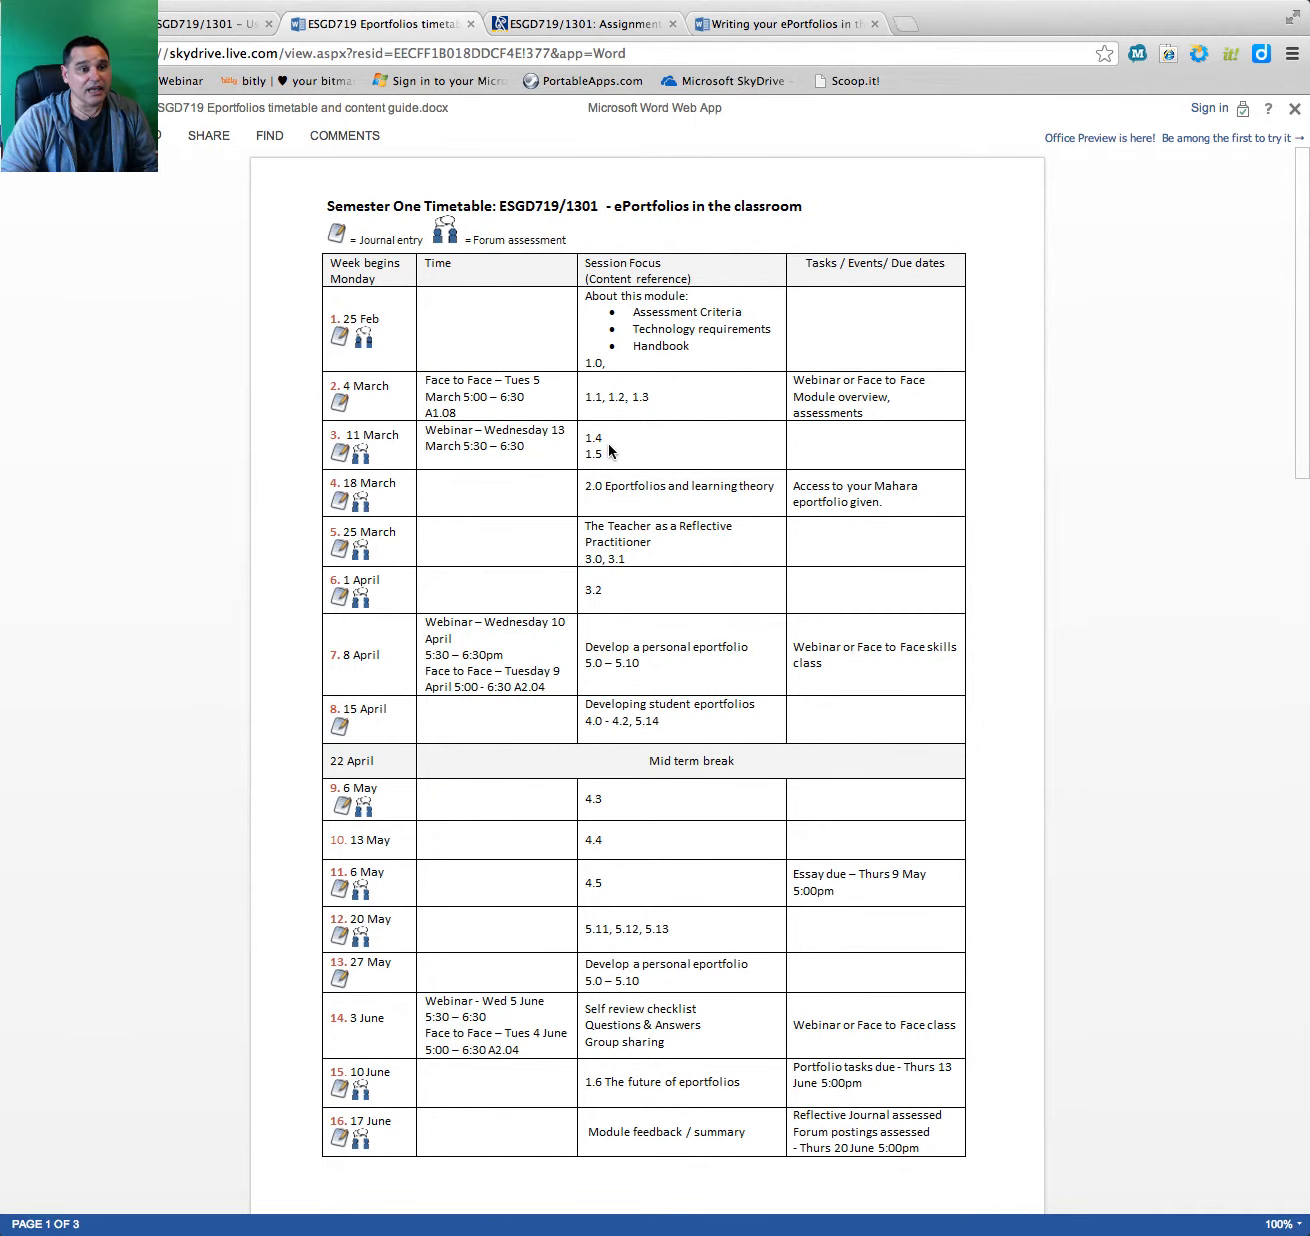
Step: Scroll through the ESG719 semester one timetable and content guide
scroll(down, 3)
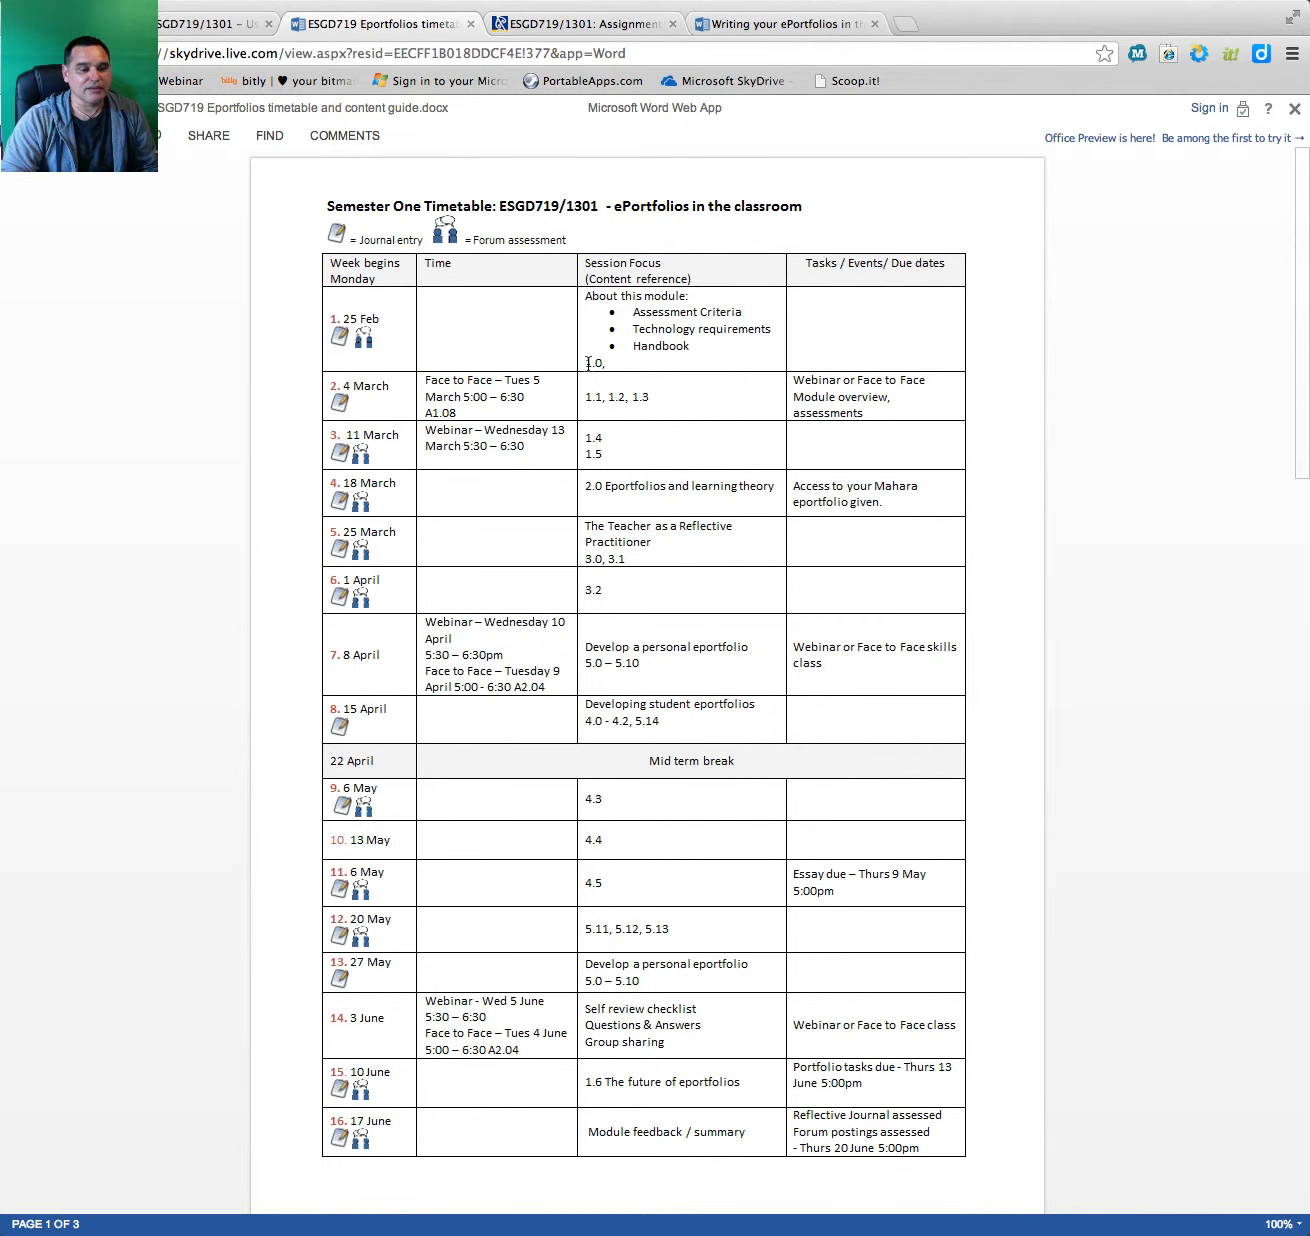
scroll(down, 3)
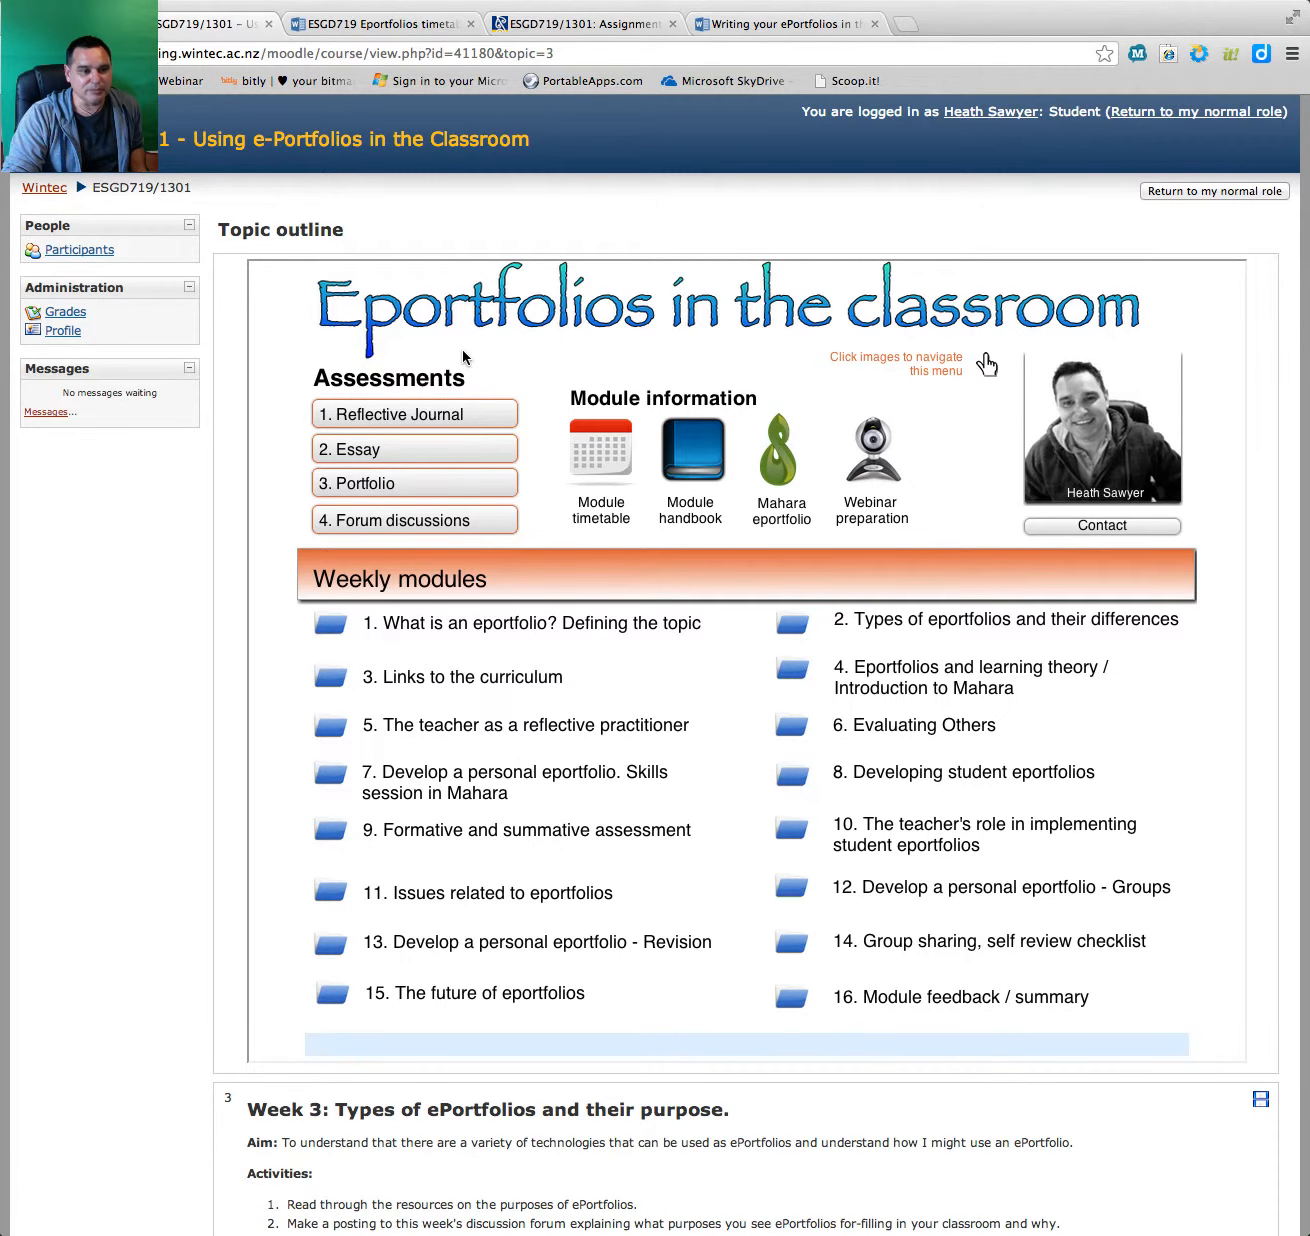
mouse_move(878, 444)
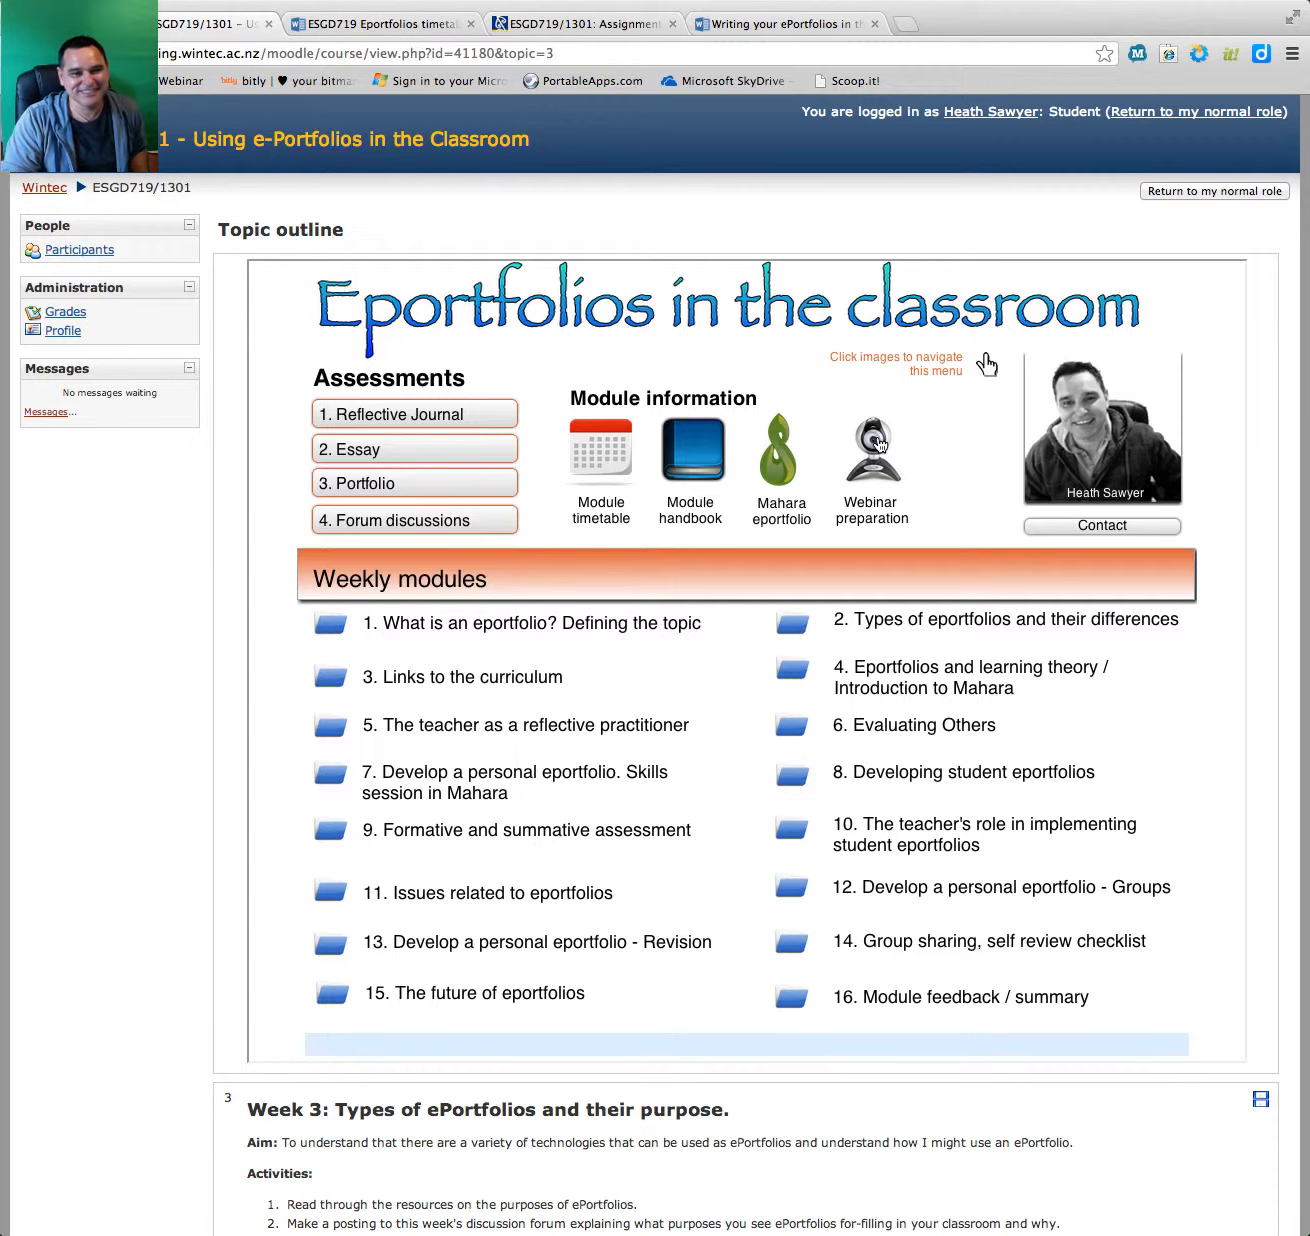
mouse_move(780, 450)
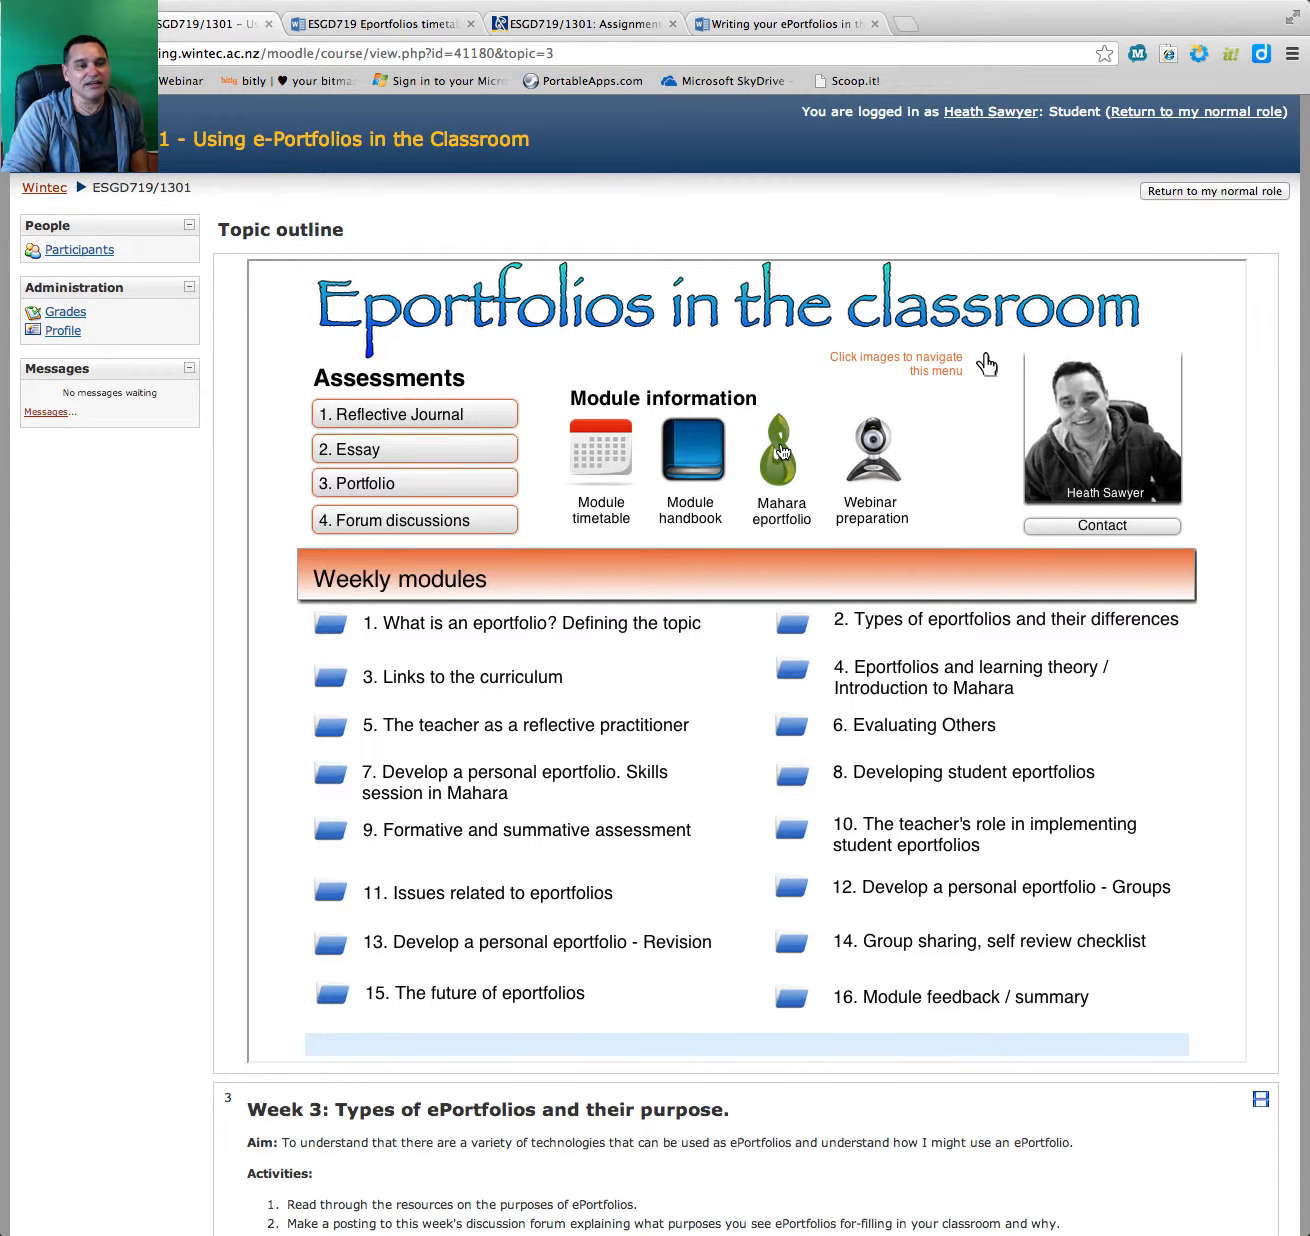
Step: Launch the Mahara eportfolio site in a new tab from Module information
click(780, 456)
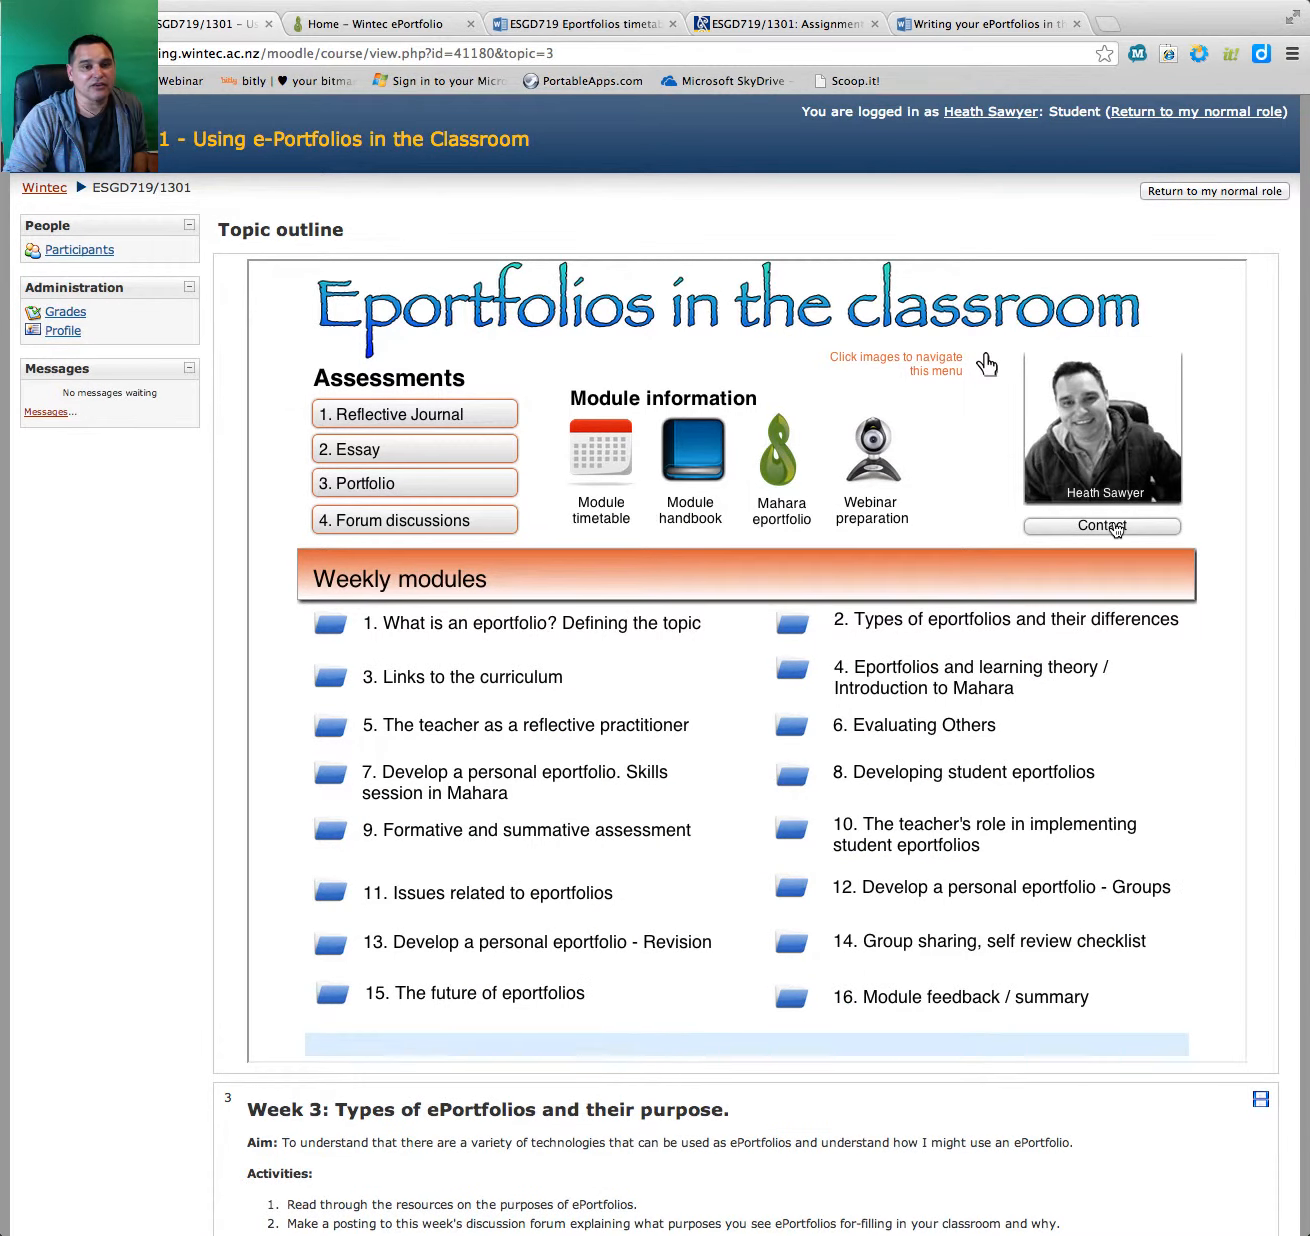
click(1100, 524)
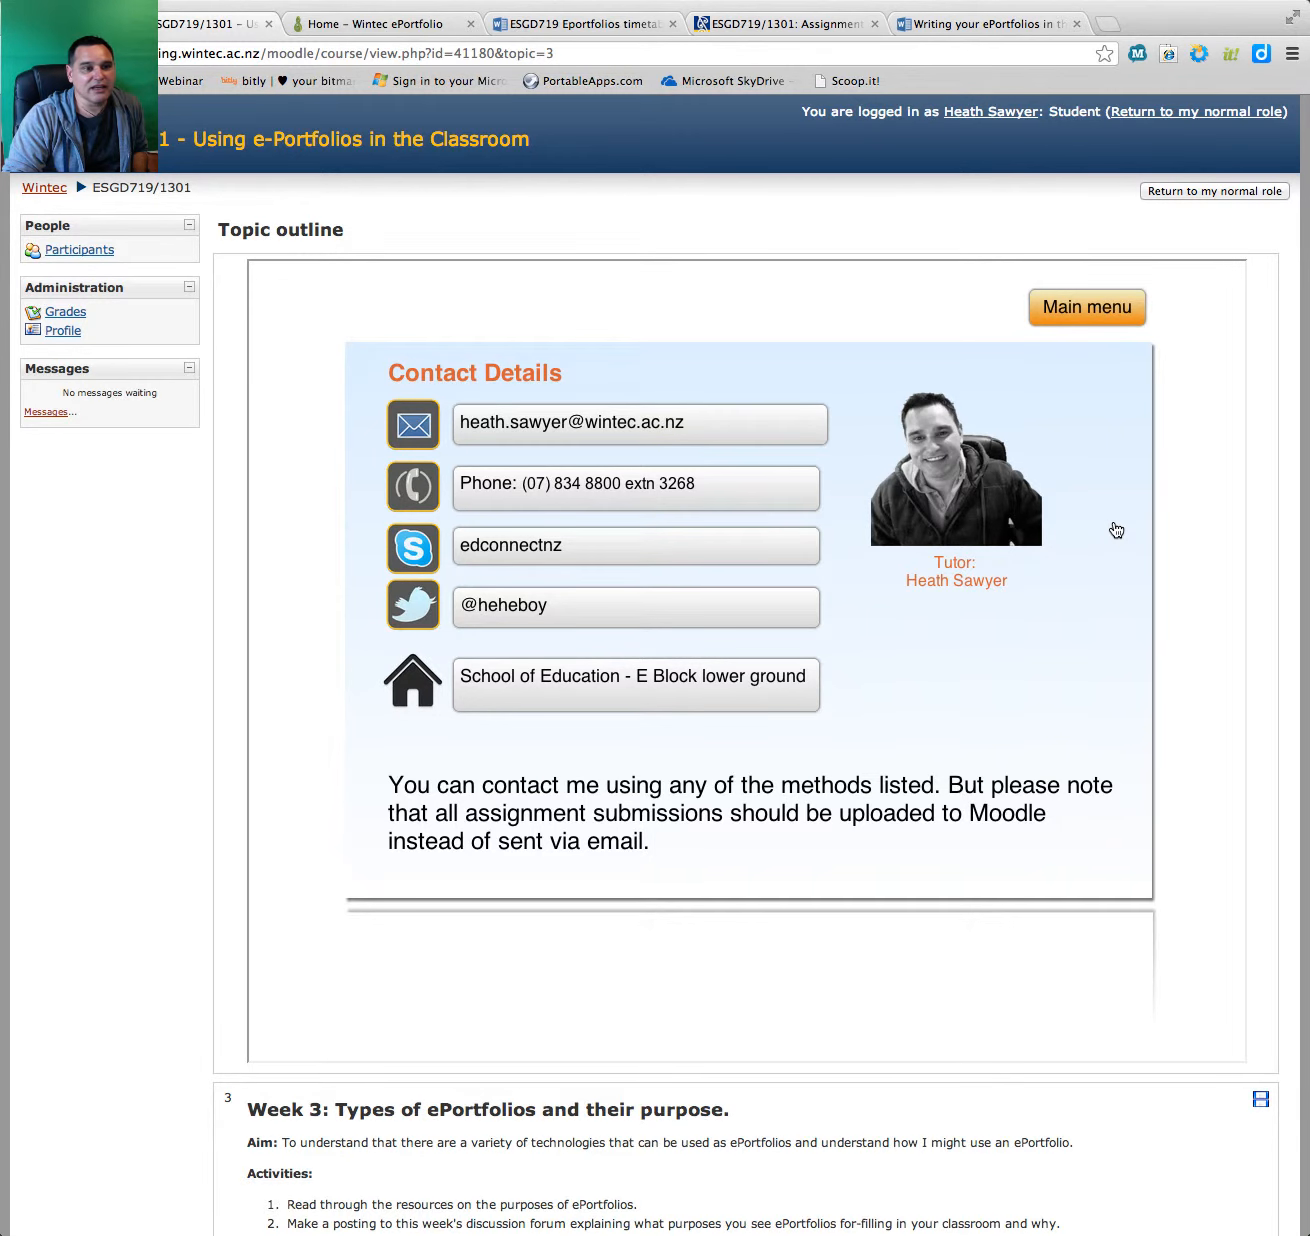
mouse_move(624, 438)
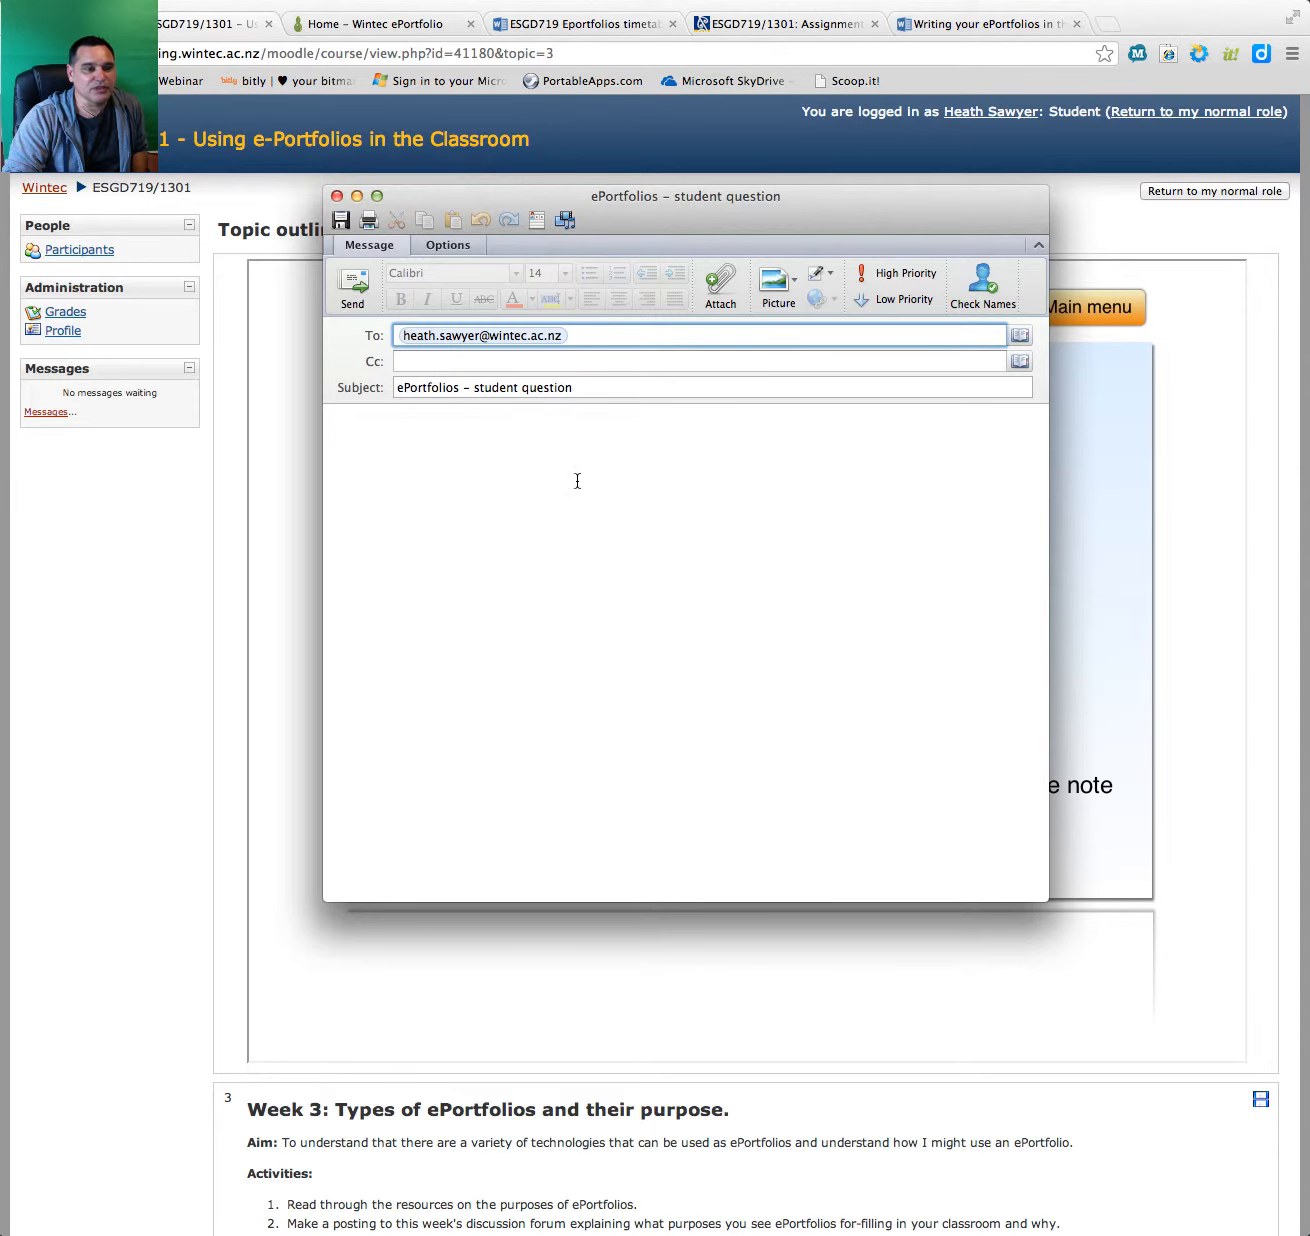
click(336, 196)
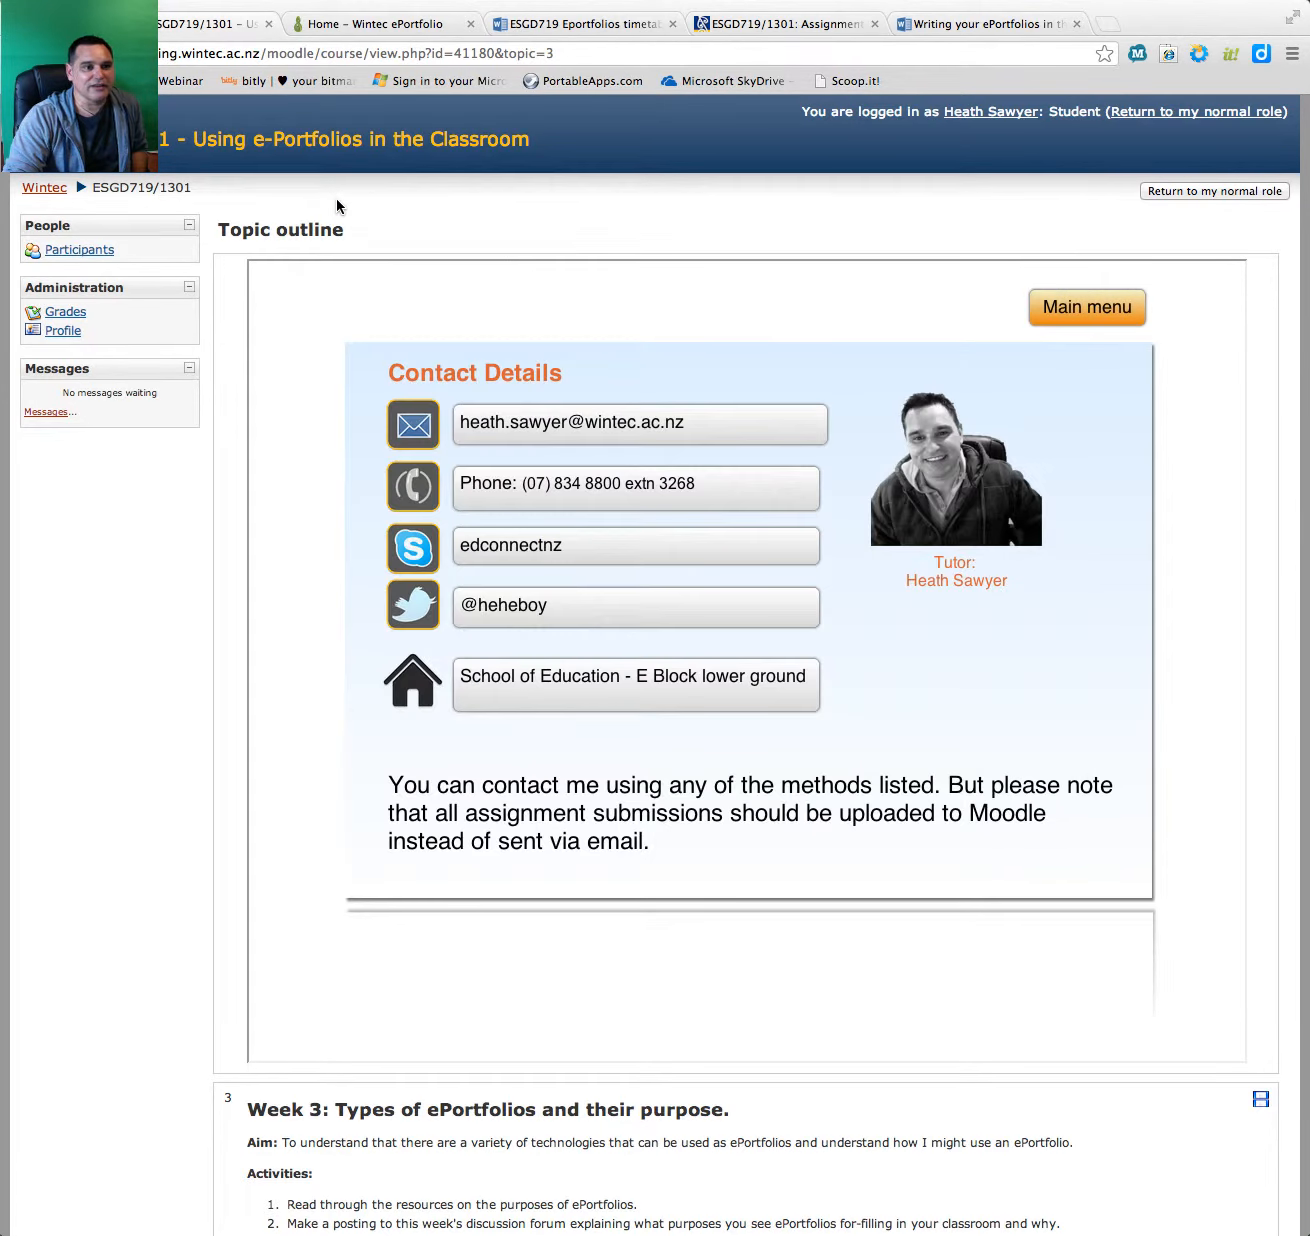
click(1086, 308)
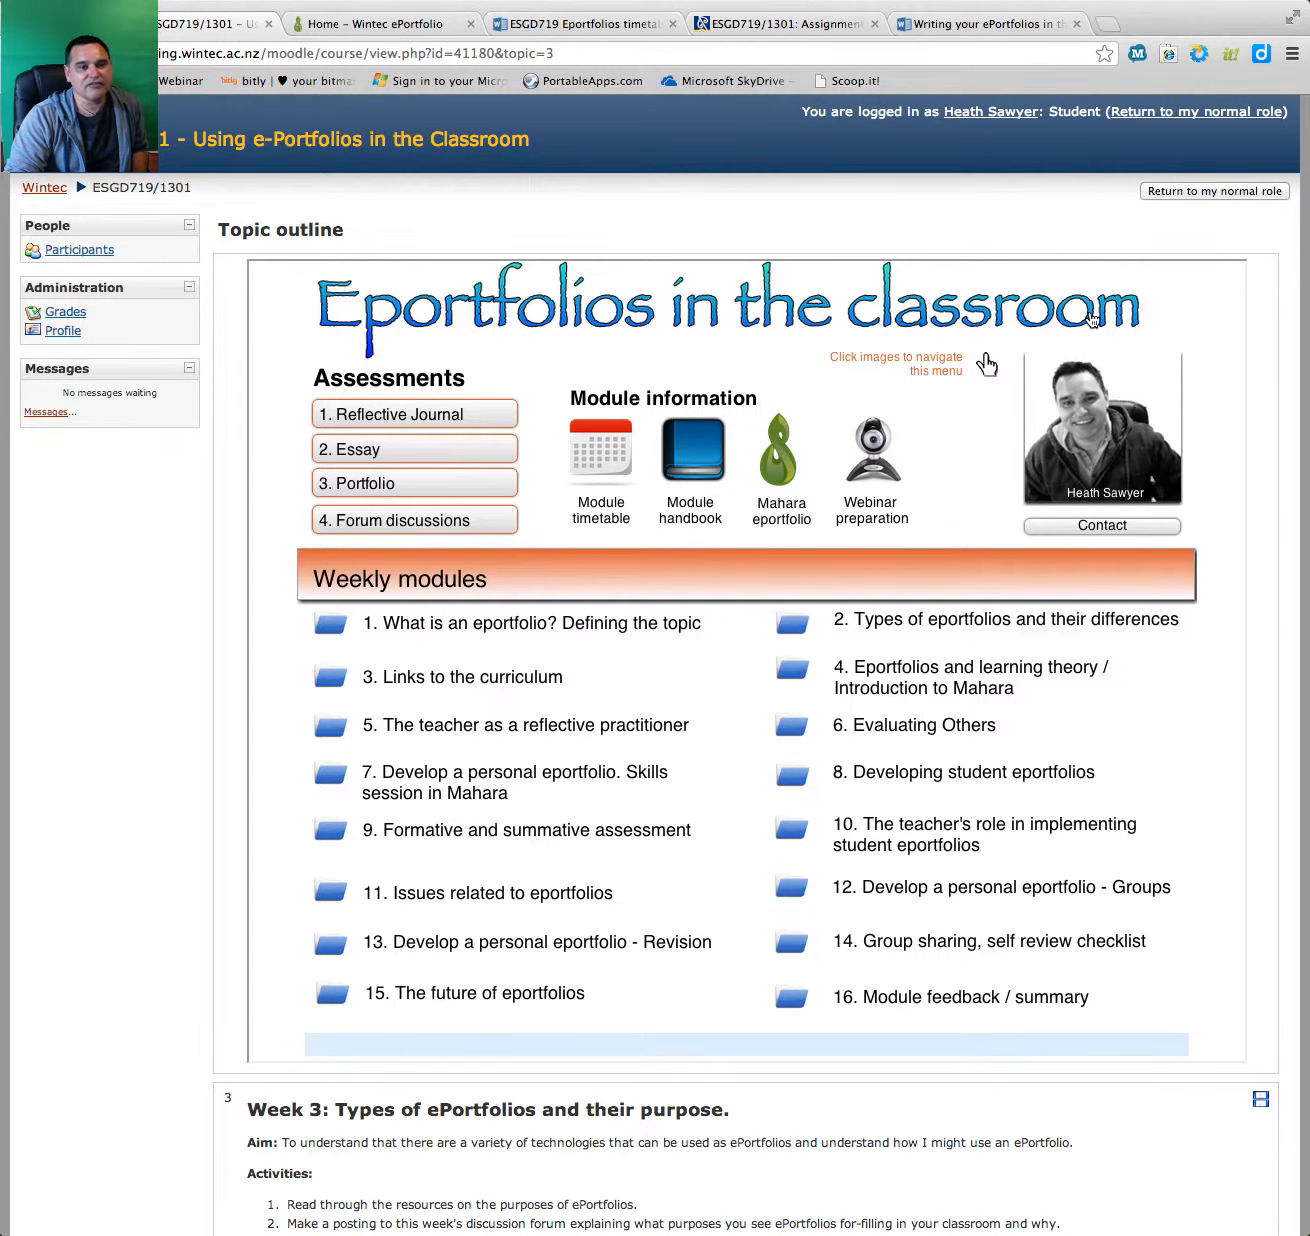
Step: Scroll down the course page to the Week 1 'What is an eportfolio?' section
scroll(down, 3)
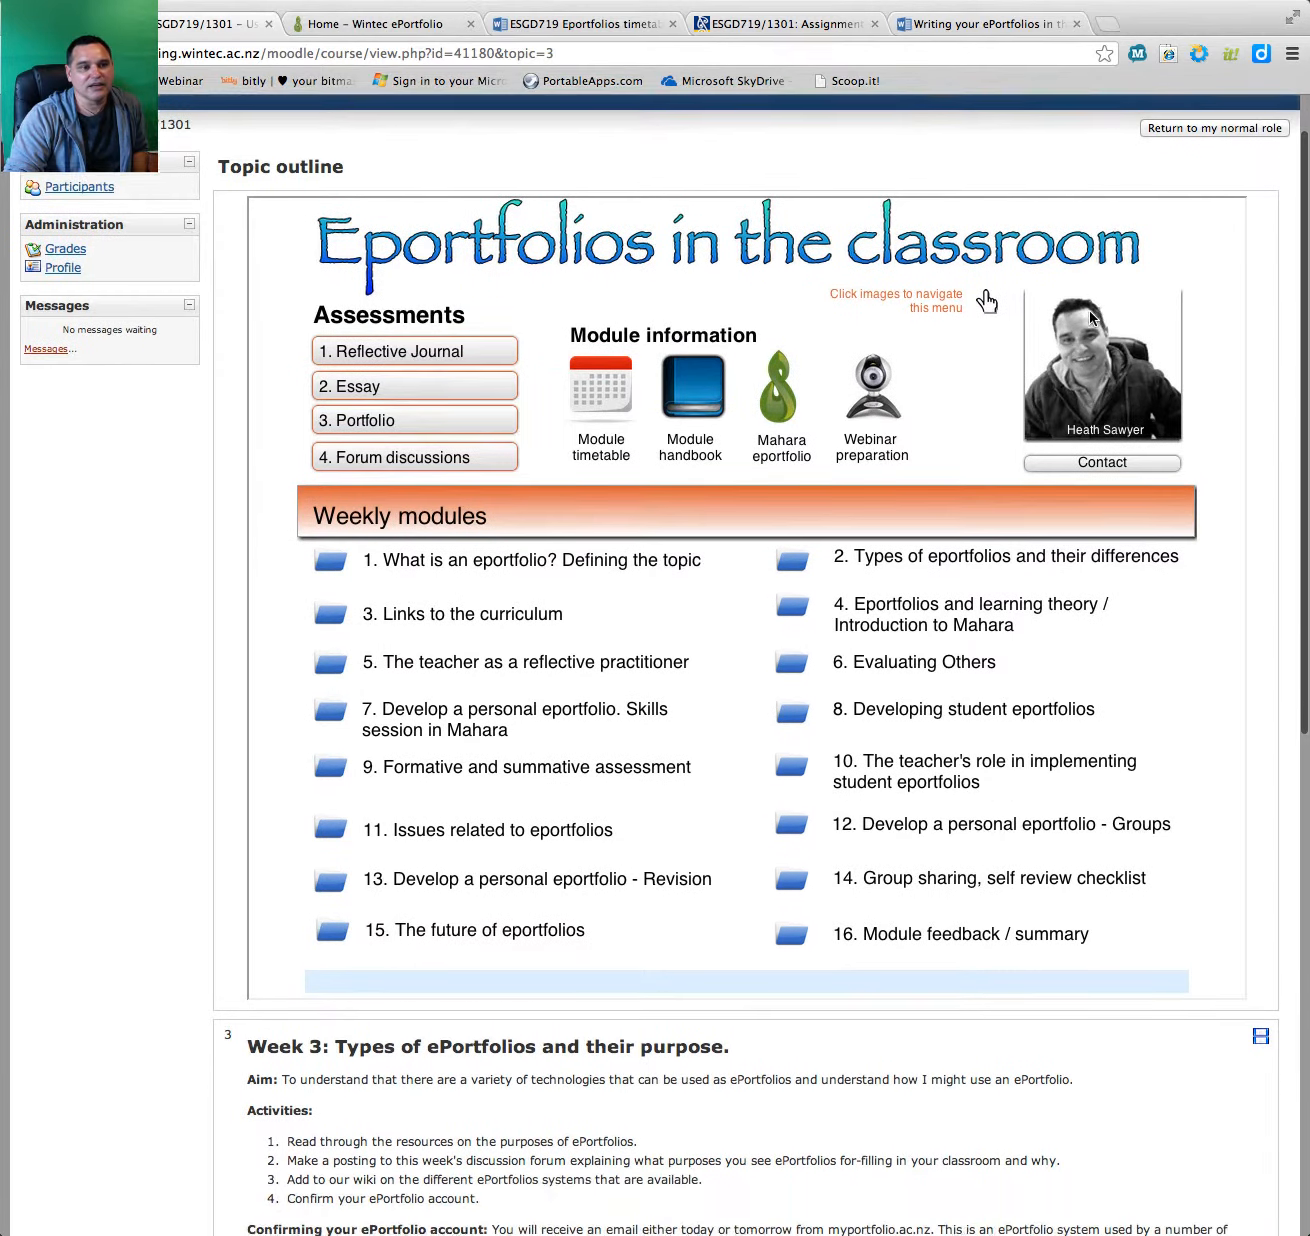
scroll(down, 3)
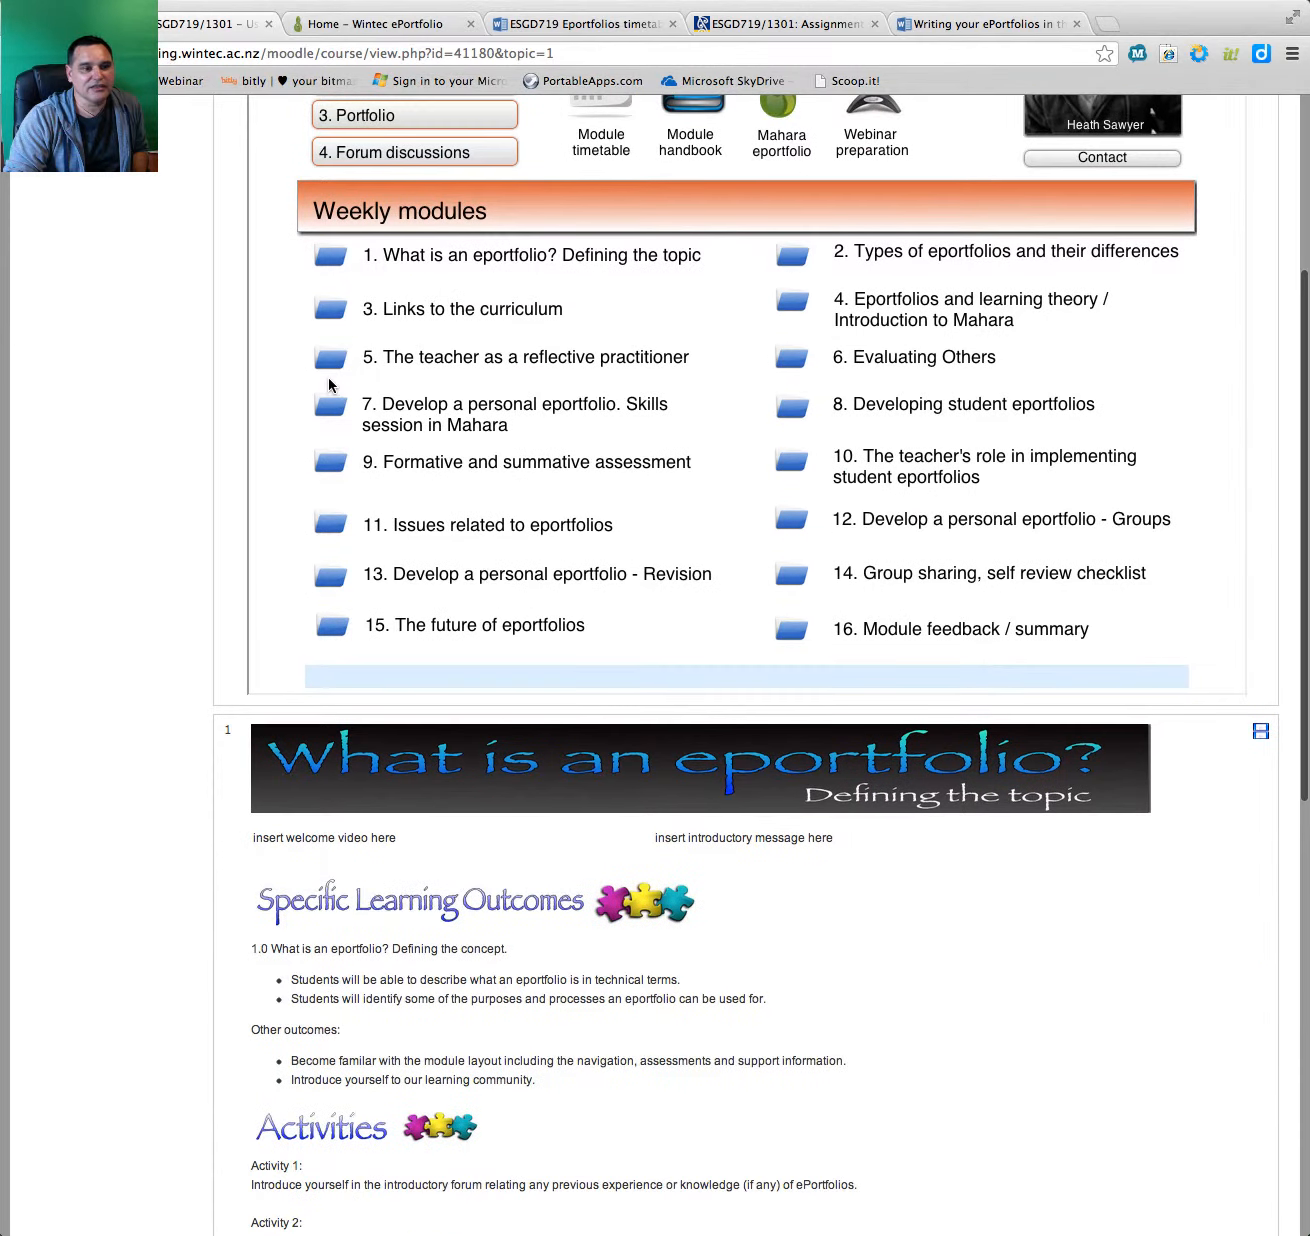
scroll(down, 3)
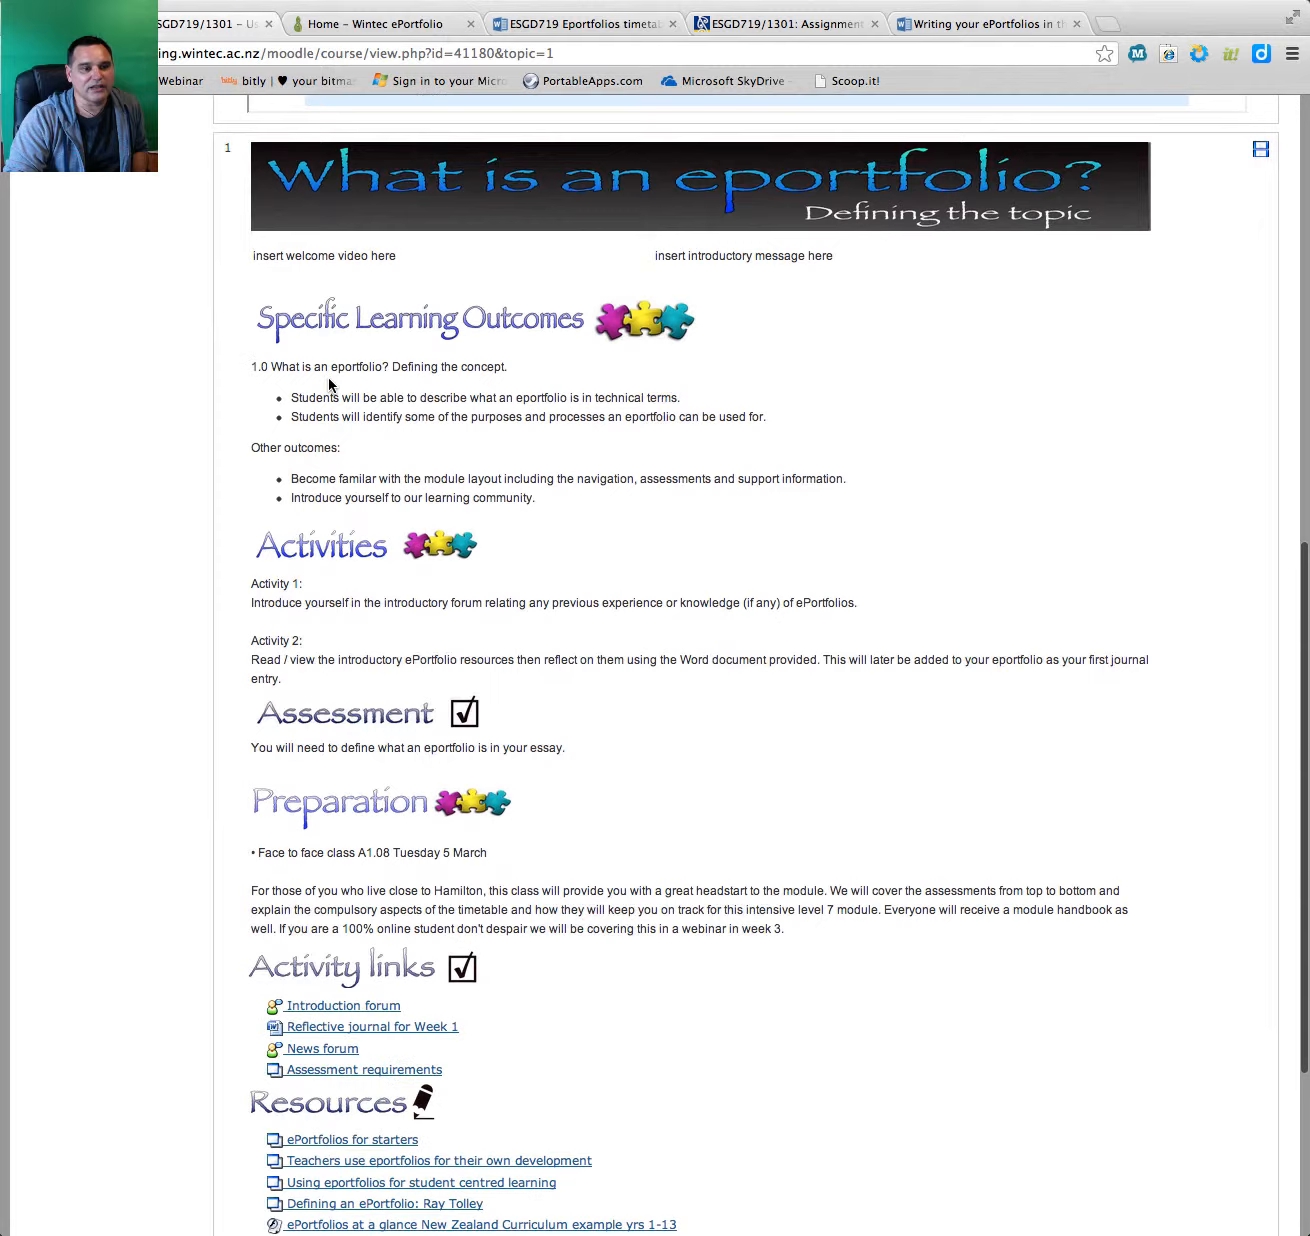